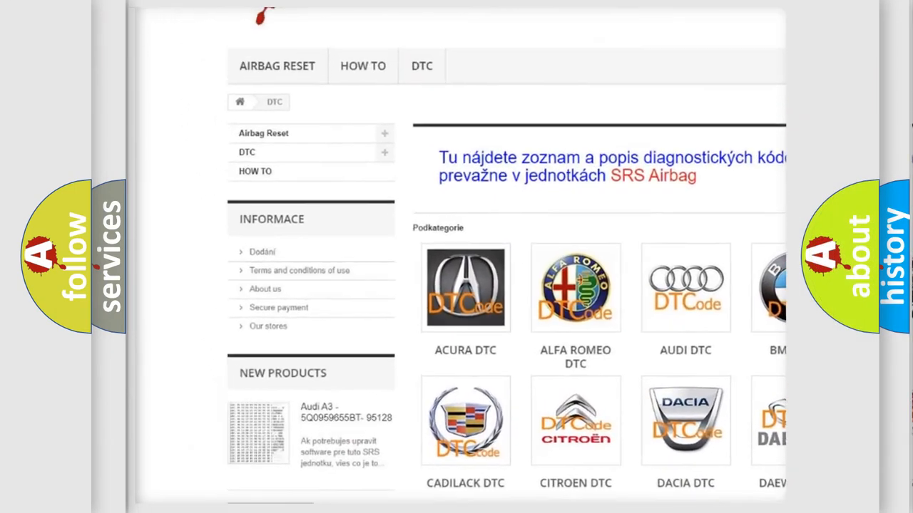
Scroll past the manufacturer tiles to the list of DTC code entries and back.
scroll(down, 3)
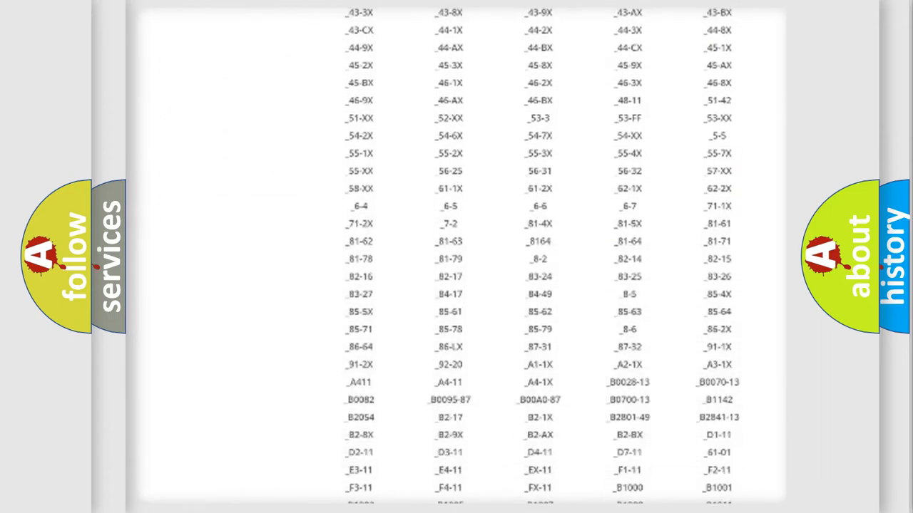
scroll(up, 3)
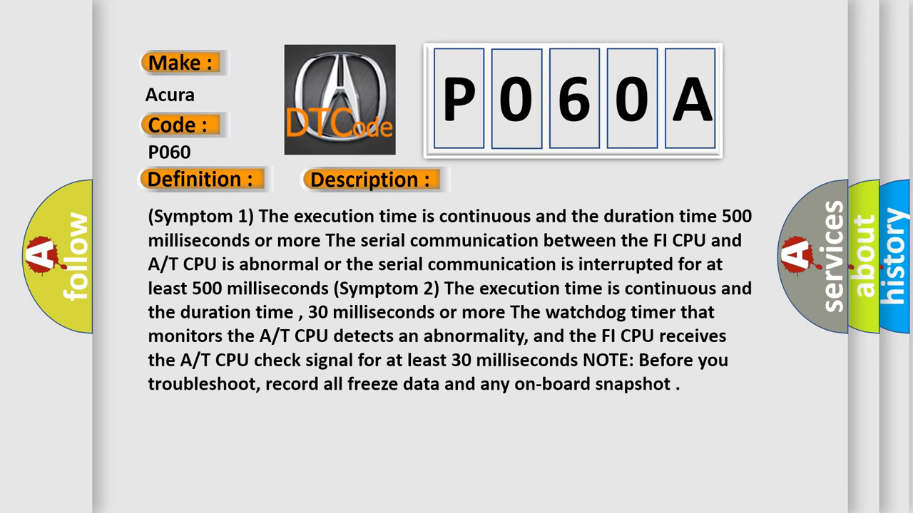
Advance from the symptom description to the Cause slide citing outdated software or a faulty PCM.
click(525, 180)
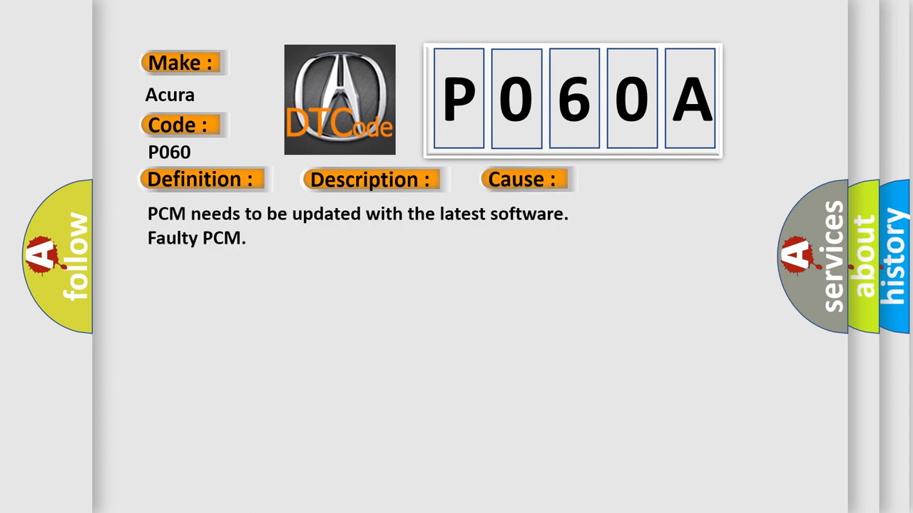